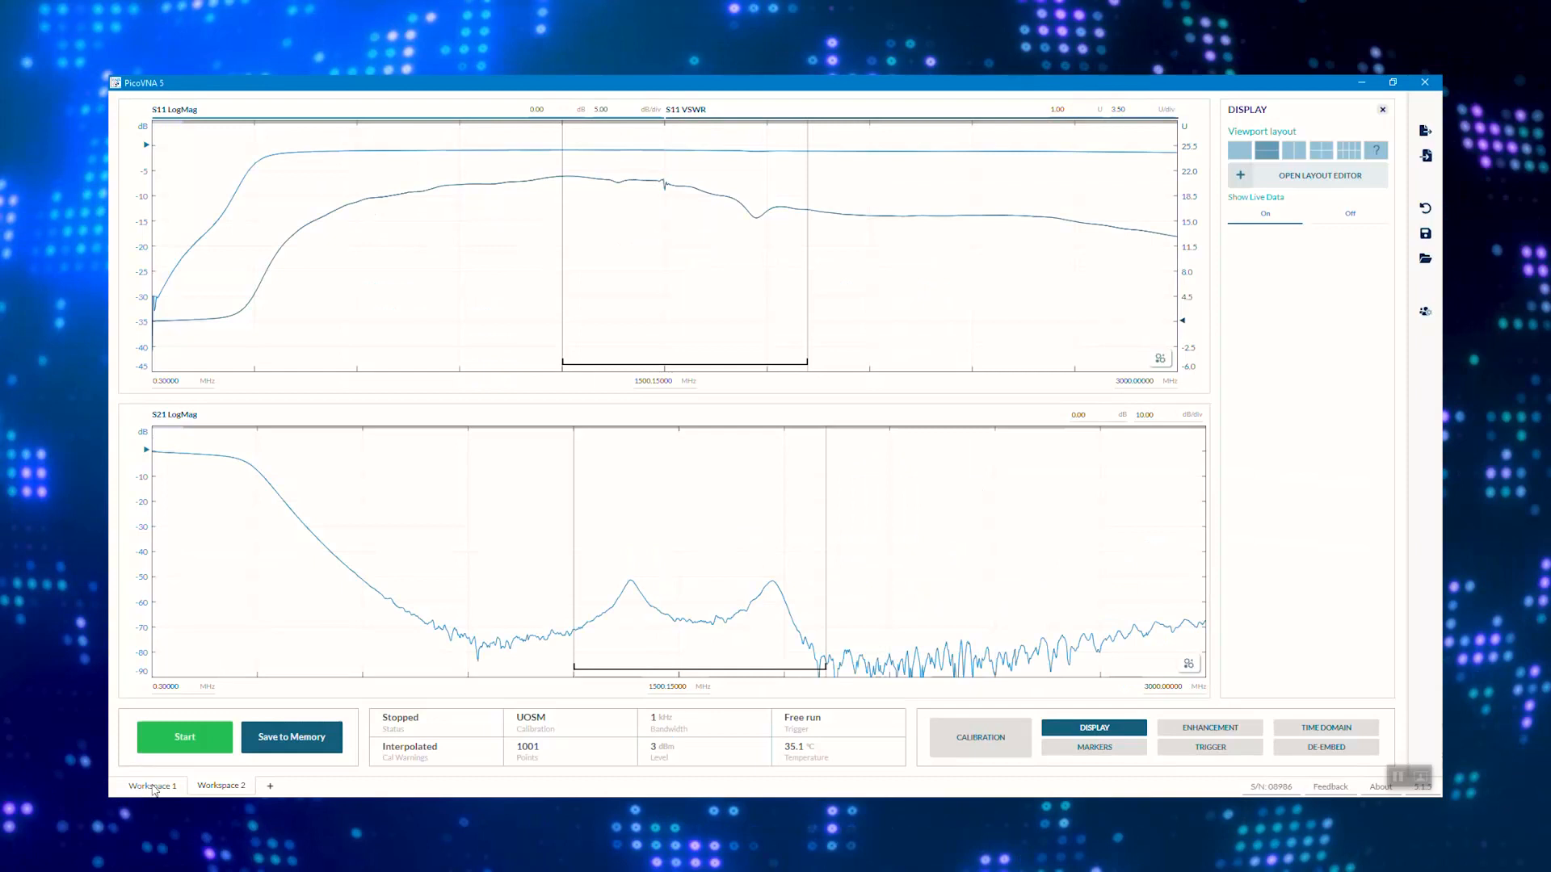
- Switch to Workspace 2 to show the multi-graph layout with memory traces and markers
{"action": "left_click", "coordinate": [151, 785]}
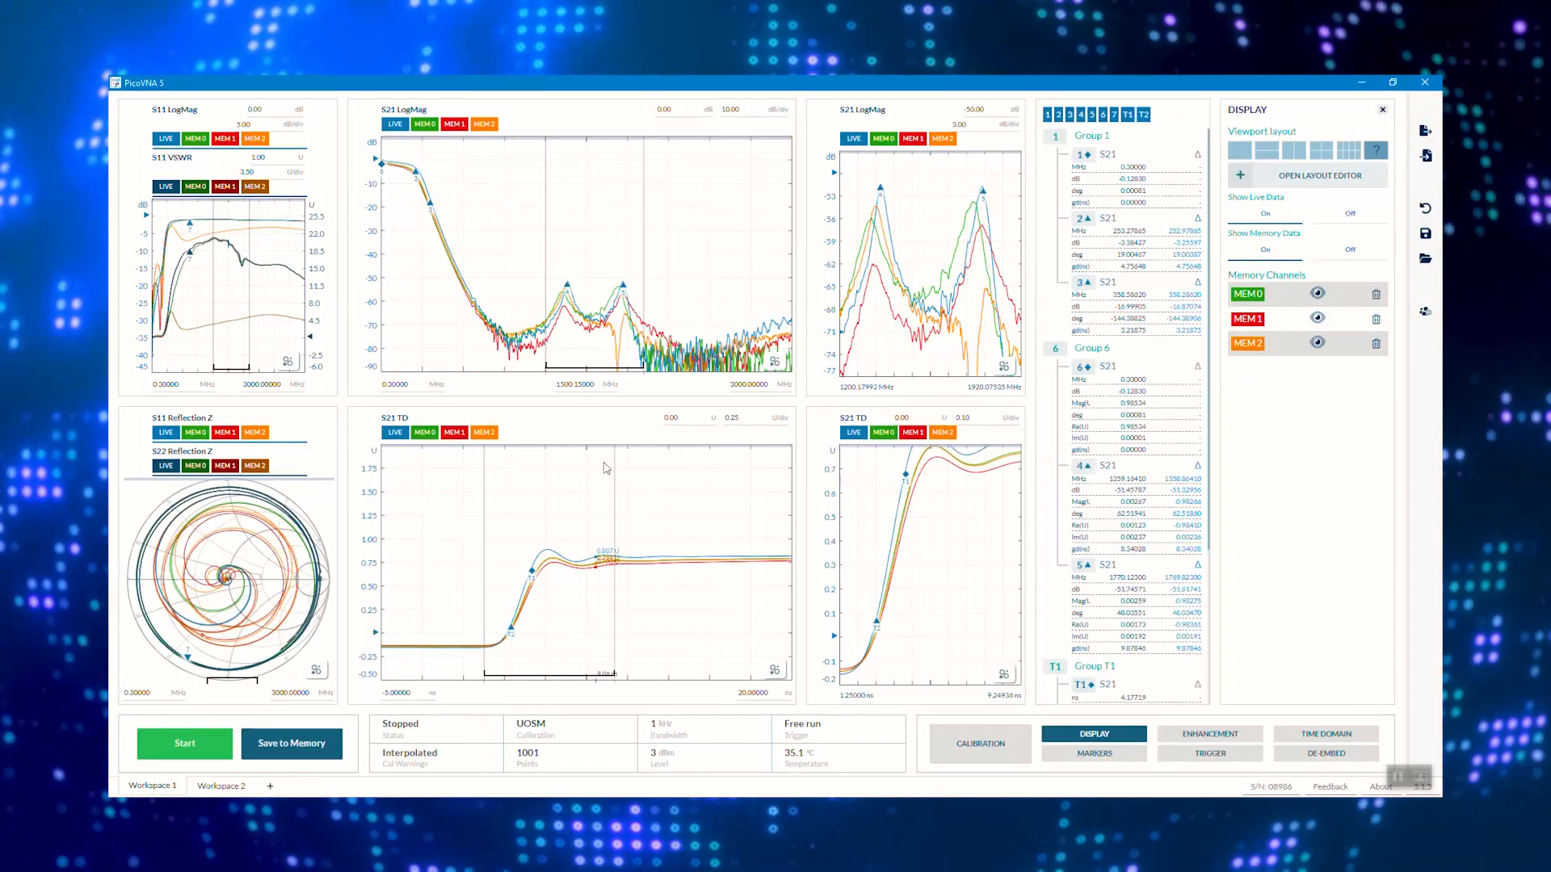
{"action": "left_click", "coordinate": [1094, 753]}
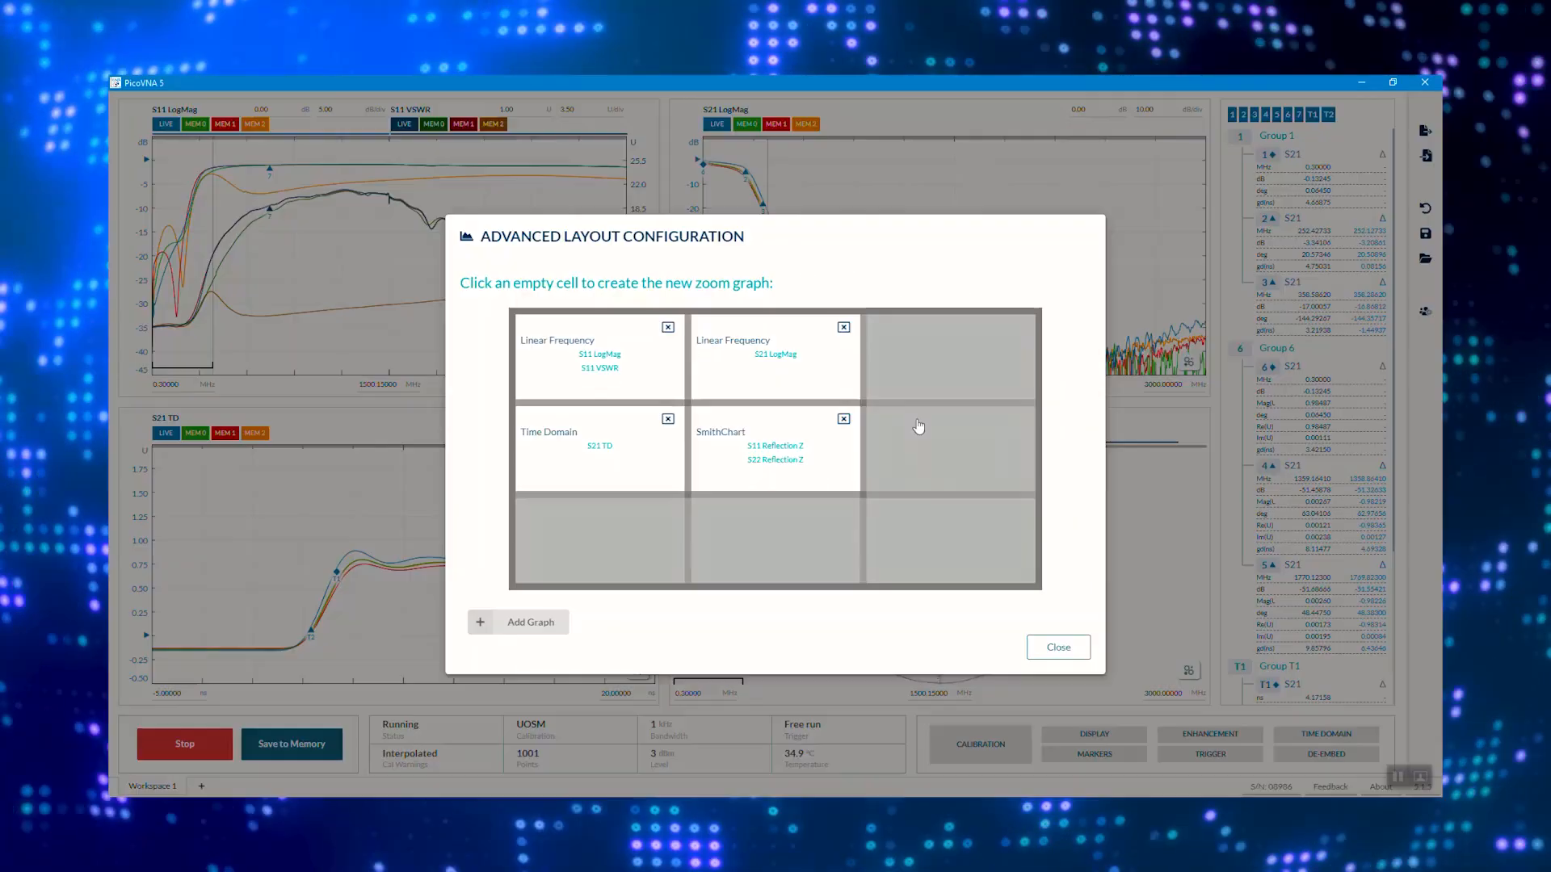
- Fill the empty cell right of the Smith chart with an S21 LogMag zoom graph
{"action": "left_click", "coordinate": [946, 446]}
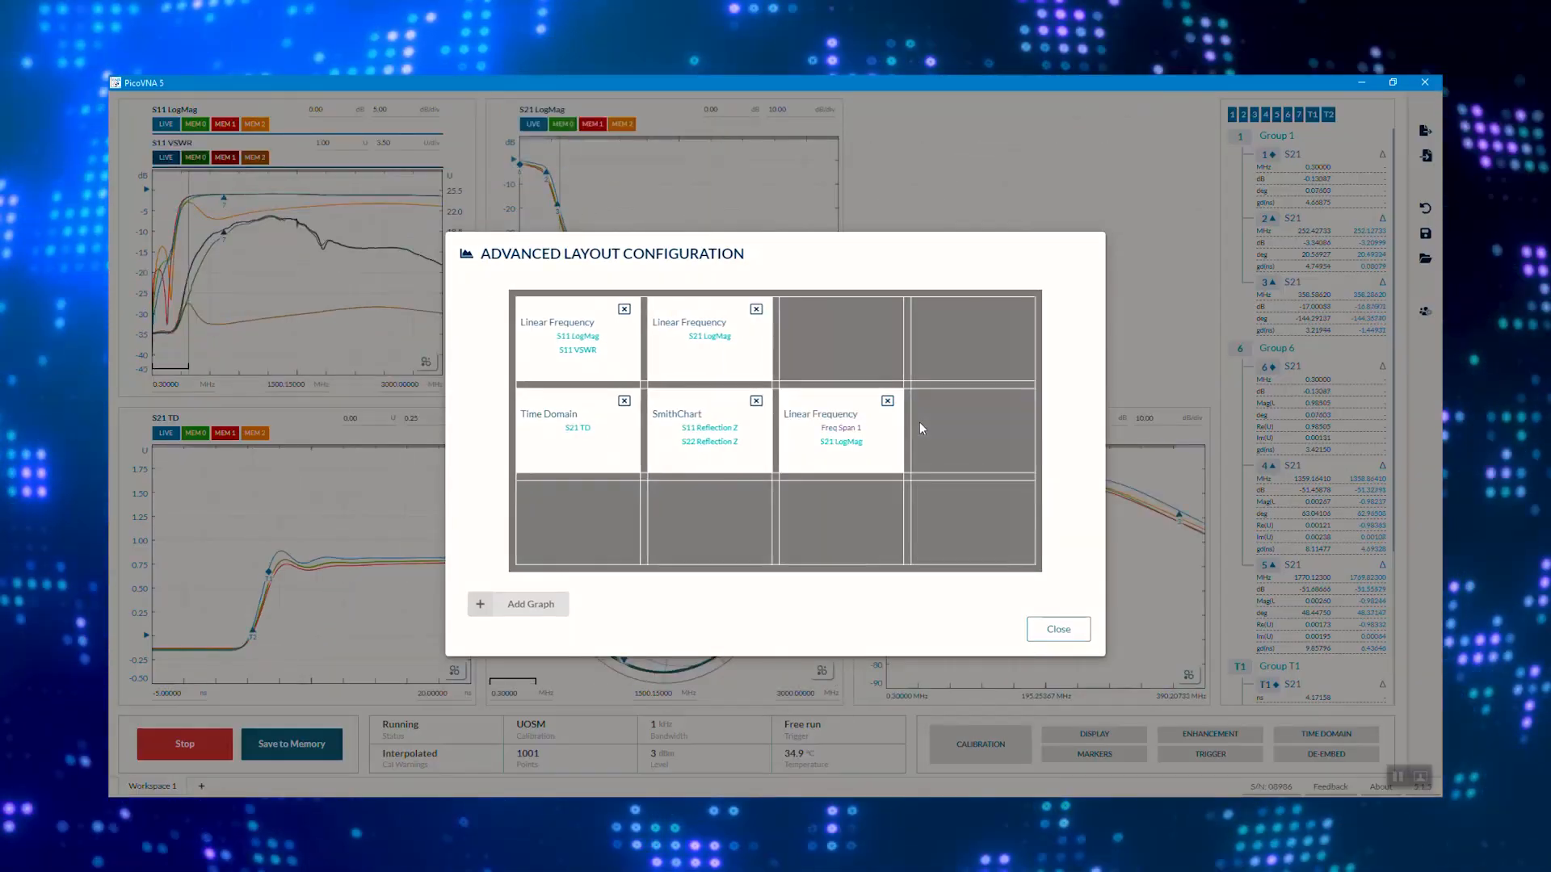